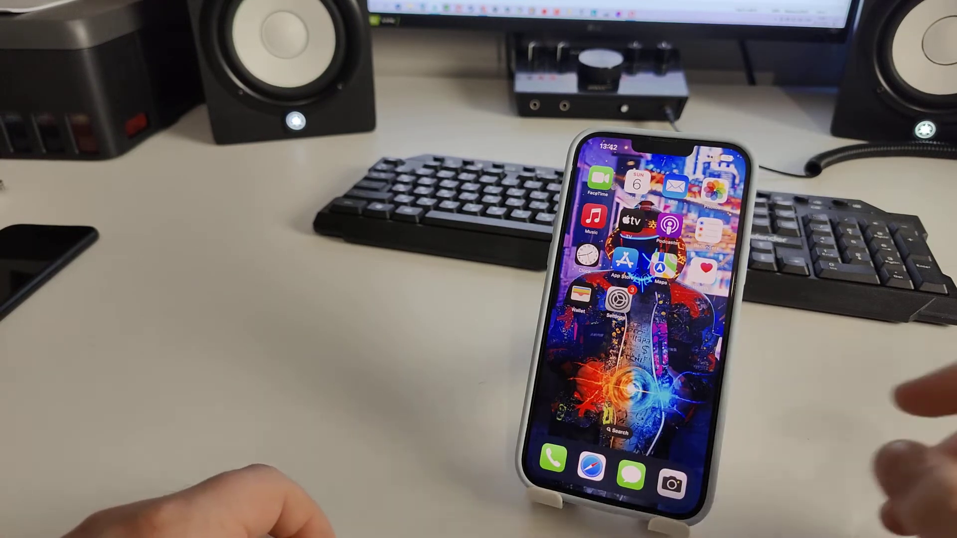
- Open iOS Settings and scroll the main list down toward the General row
{"action": "left_click", "coordinate": [617, 307]}
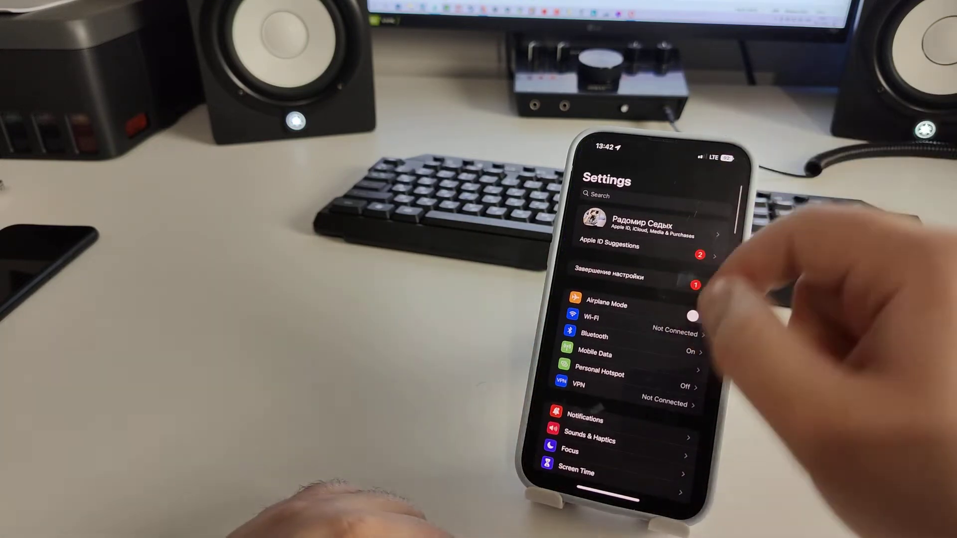
{"action": "scroll", "scroll_direction": "down", "scroll_amount": 3}
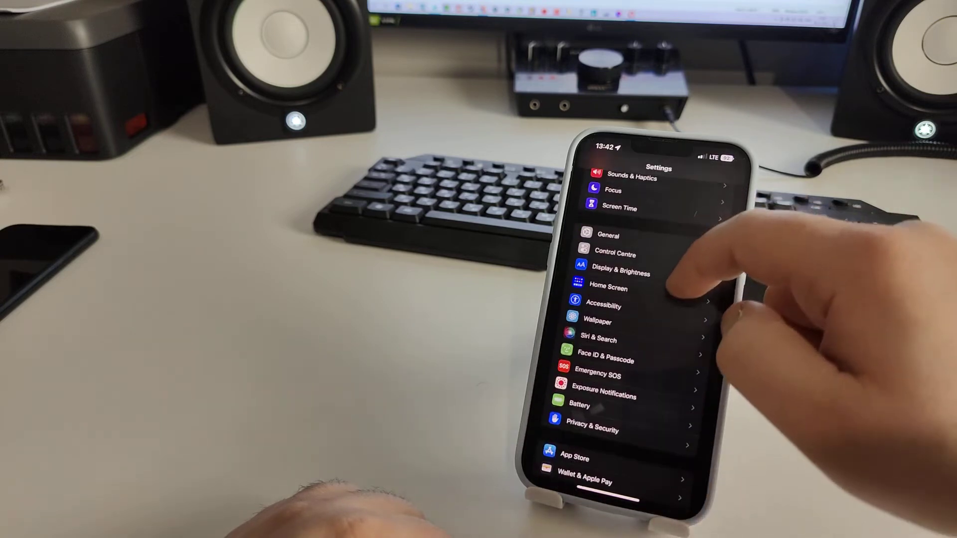
{"action": "scroll", "scroll_direction": "down", "scroll_amount": 3}
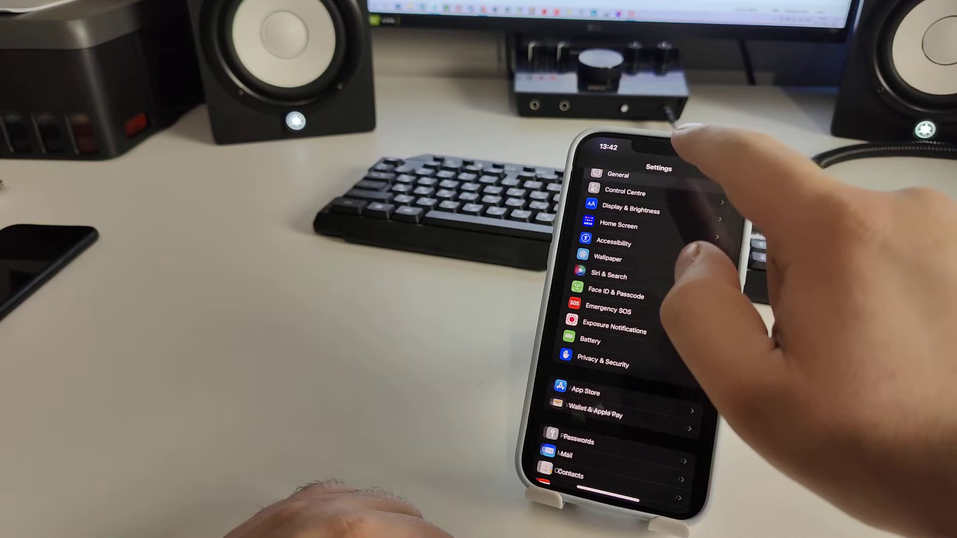
- Go into General > Language & Region and bring up the Select Region list
{"action": "left_click", "coordinate": [617, 175]}
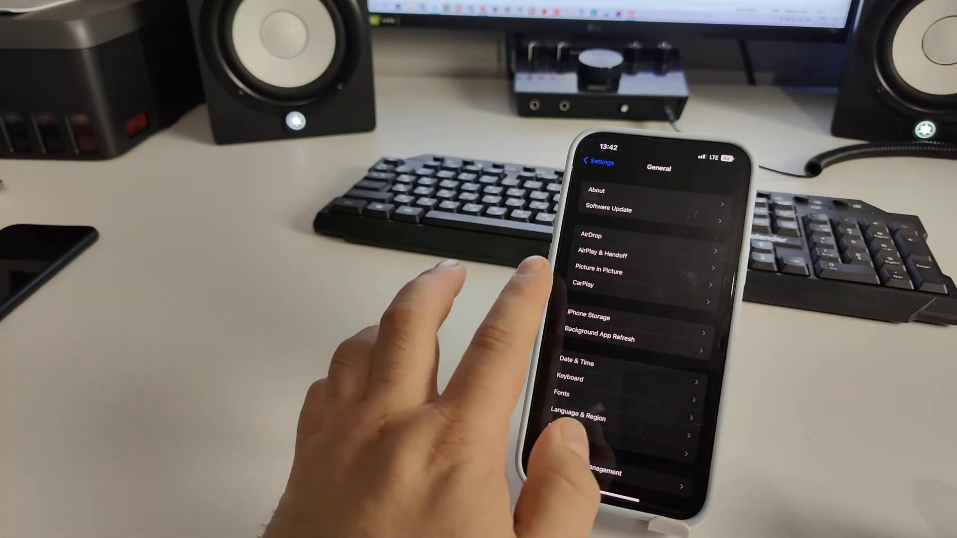
{"action": "left_click", "coordinate": [601, 161]}
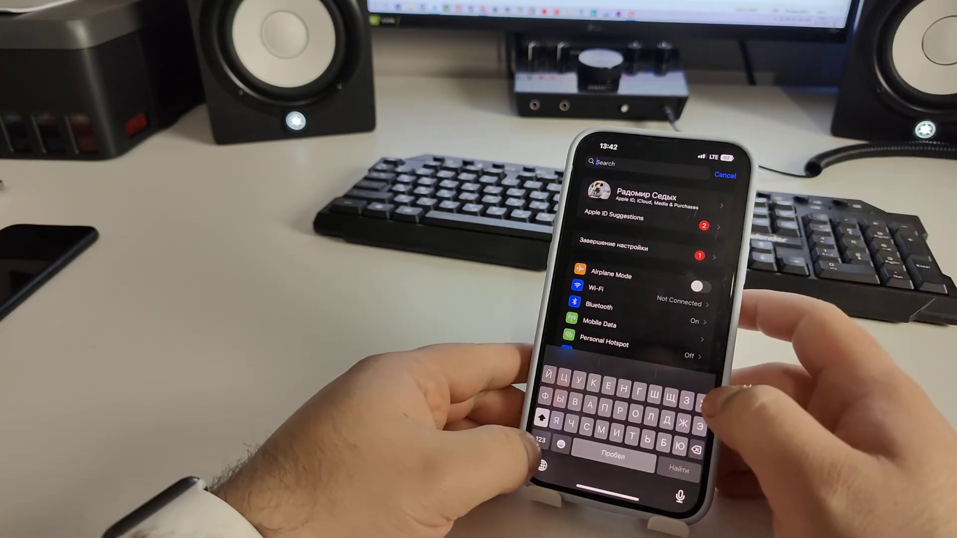
{"action": "left_click", "coordinate": [545, 457]}
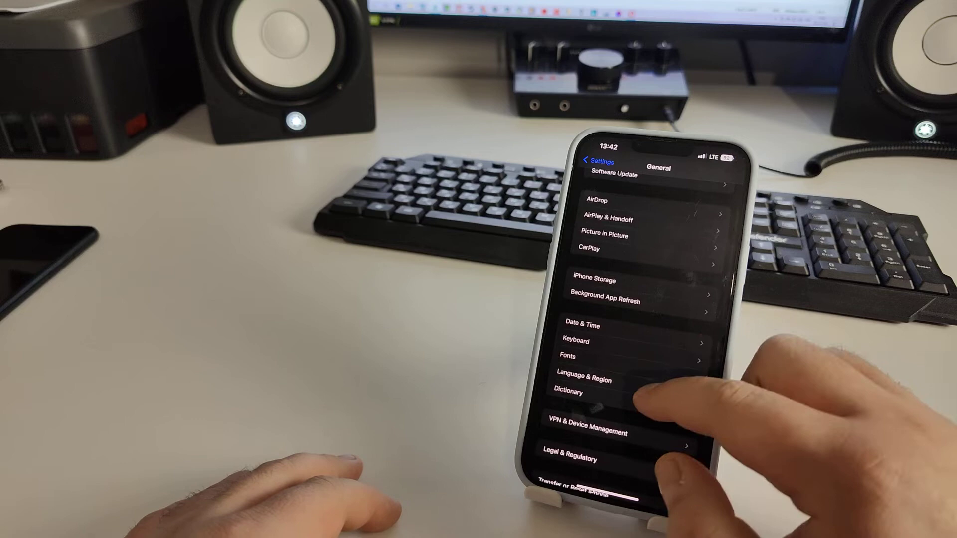
{"action": "left_click", "coordinate": [585, 379]}
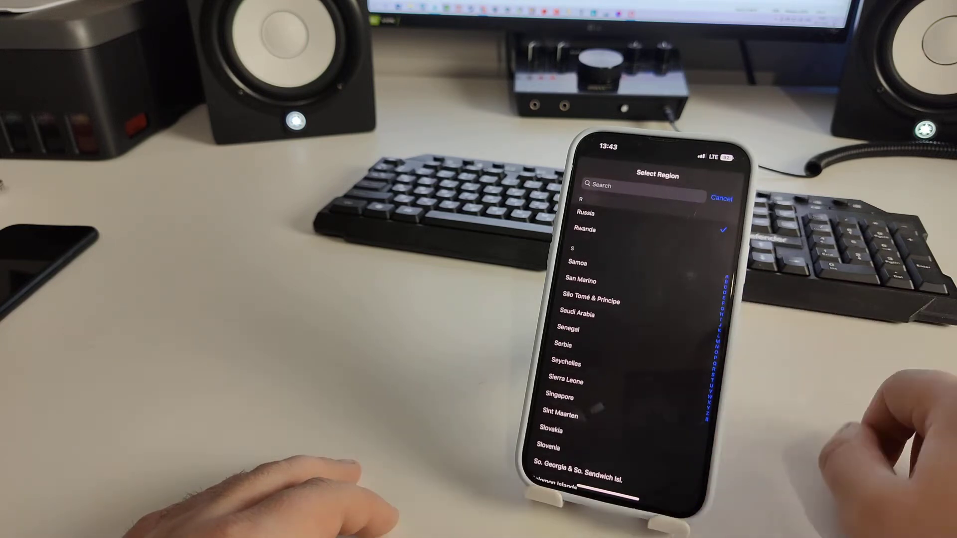
- Choose Russia as the phone's region and return to the General page
{"action": "left_click", "coordinate": [639, 186]}
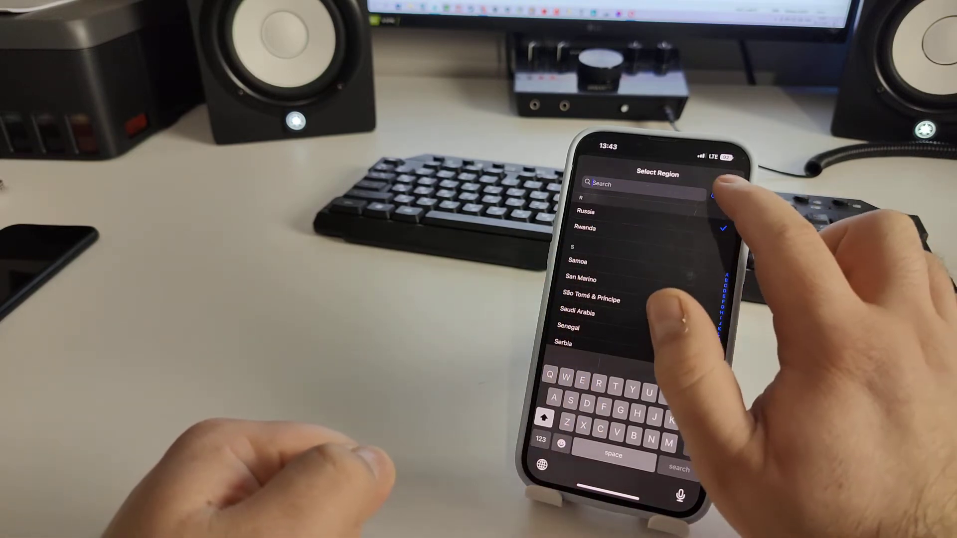
{"action": "left_click", "coordinate": [585, 211]}
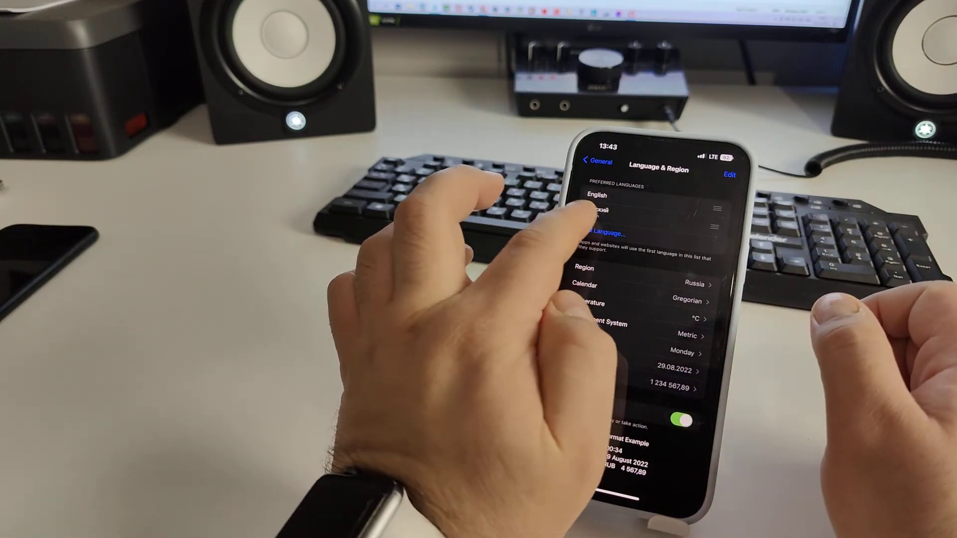
{"action": "left_click", "coordinate": [604, 233]}
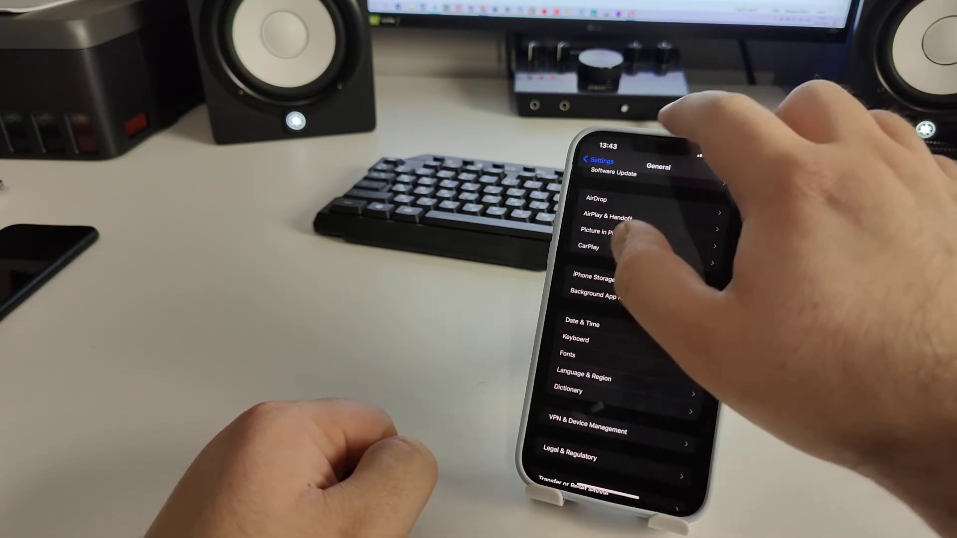
- Leave Settings for the App Store and search 'sbol', listing СБОЛ first
{"action": "left_click", "coordinate": [597, 160]}
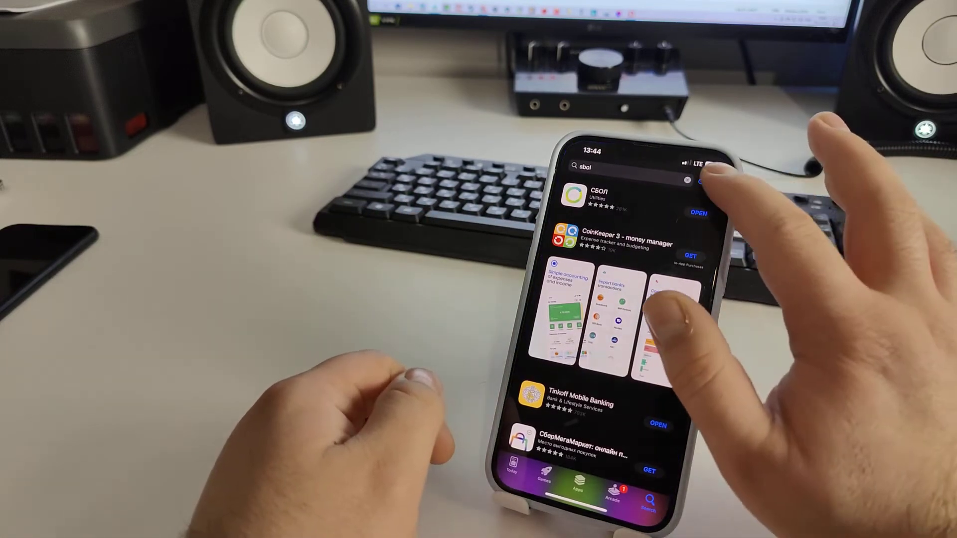
- Clear the search, retype it as 'er' then 'сбо', run the sbol search and return home
{"action": "left_click", "coordinate": [647, 483]}
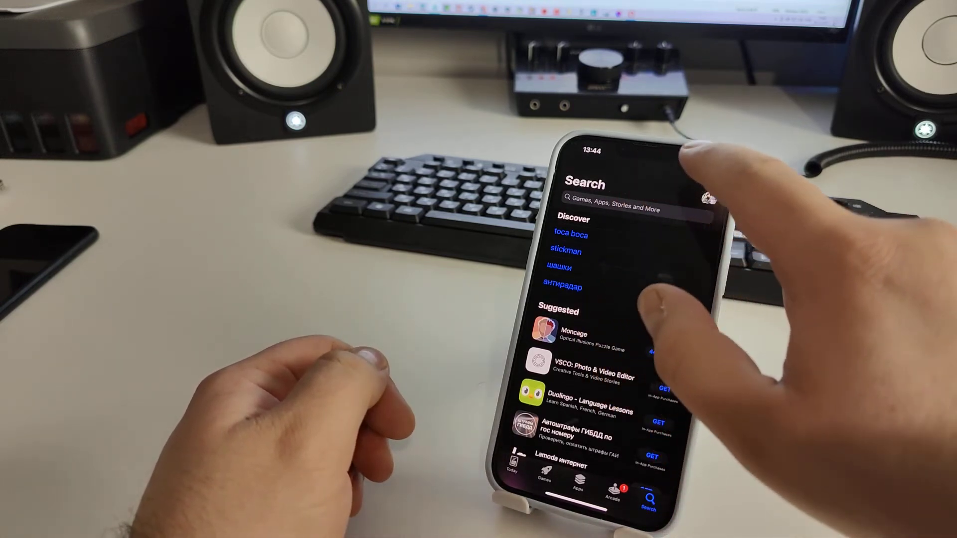
{"action": "left_click", "coordinate": [617, 197]}
{"action": "type", "text": "sb"}
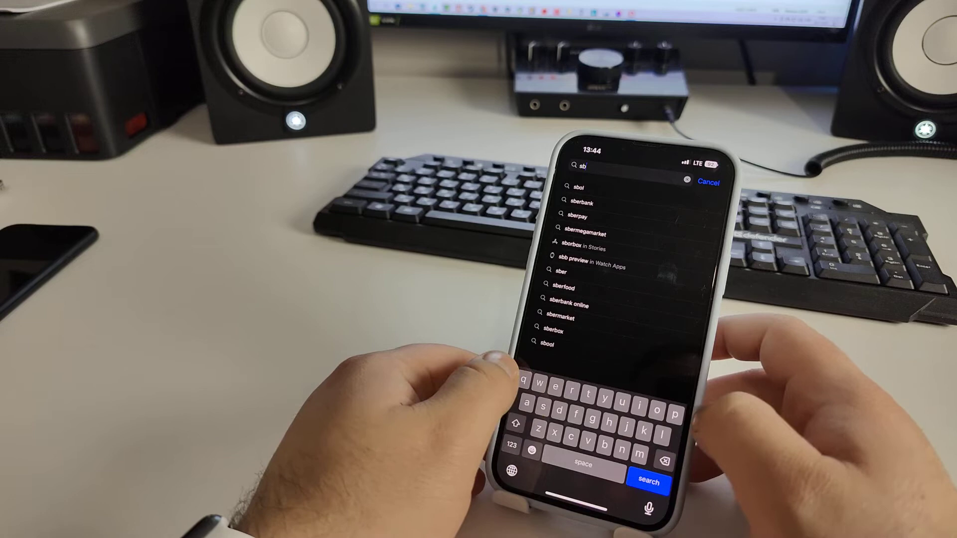
{"action": "type", "text": "er"}
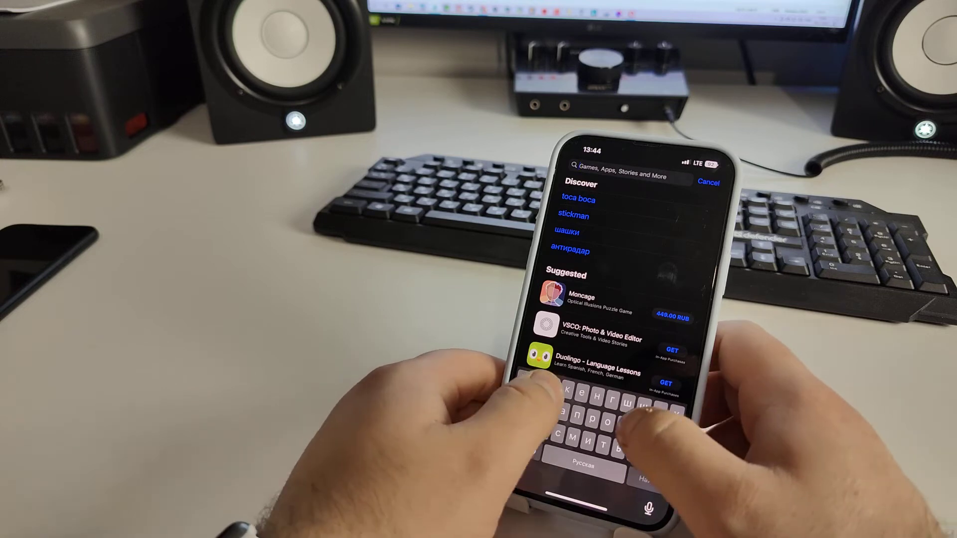
{"action": "type", "text": "сбол"}
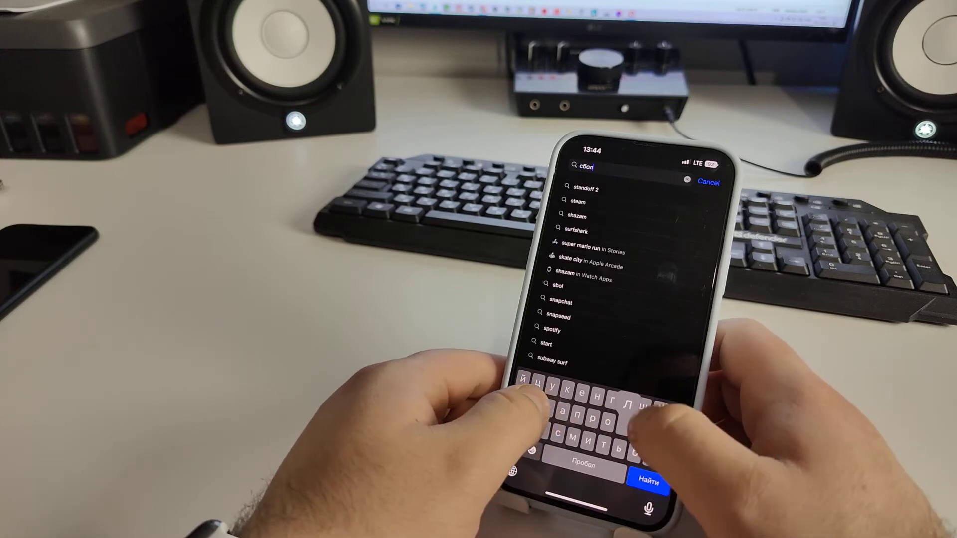
{"action": "left_click", "coordinate": [651, 478]}
{"action": "type", "text": "sbol"}
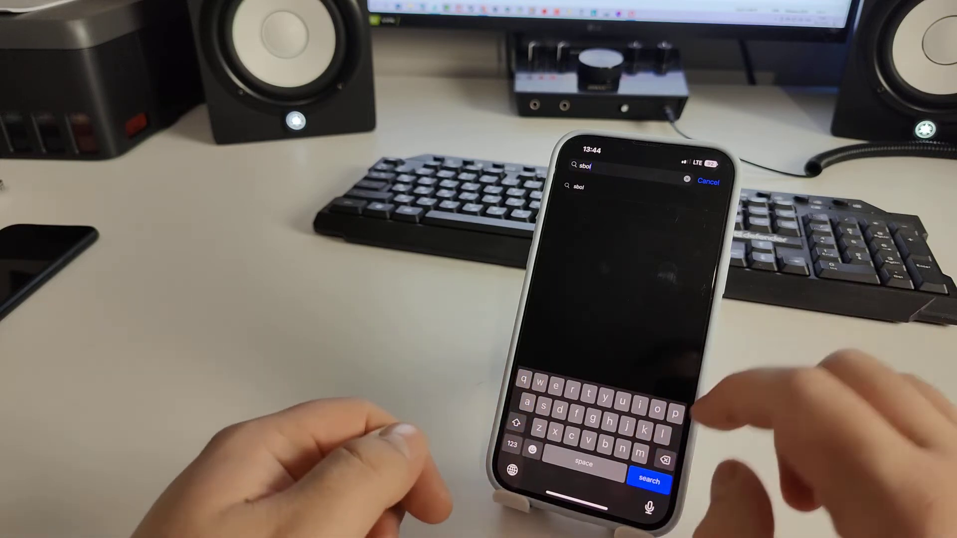
{"action": "left_click", "coordinate": [649, 478]}
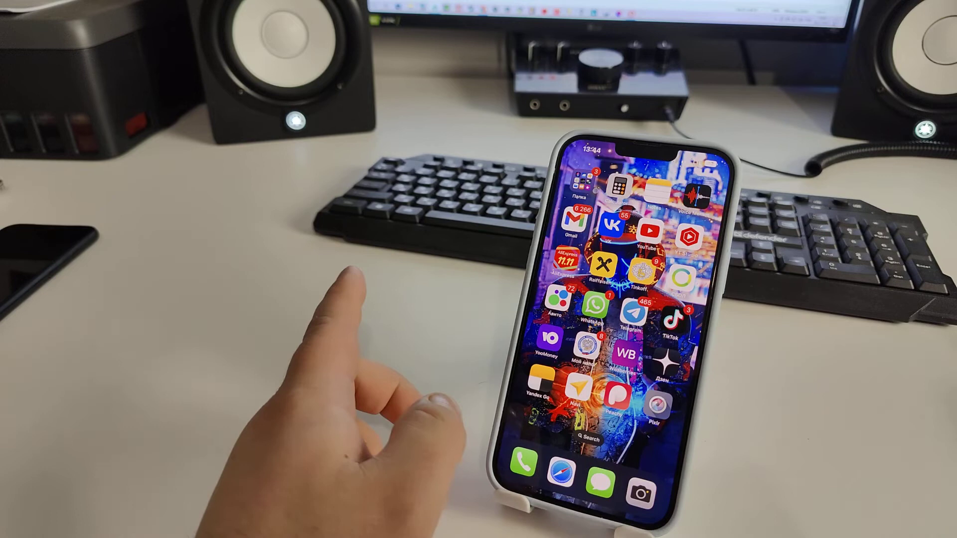
- Search 'Сбол' from the home screen, launch SBOL and cancel the failed Face ID prompt
{"action": "type", "text": "Сбол"}
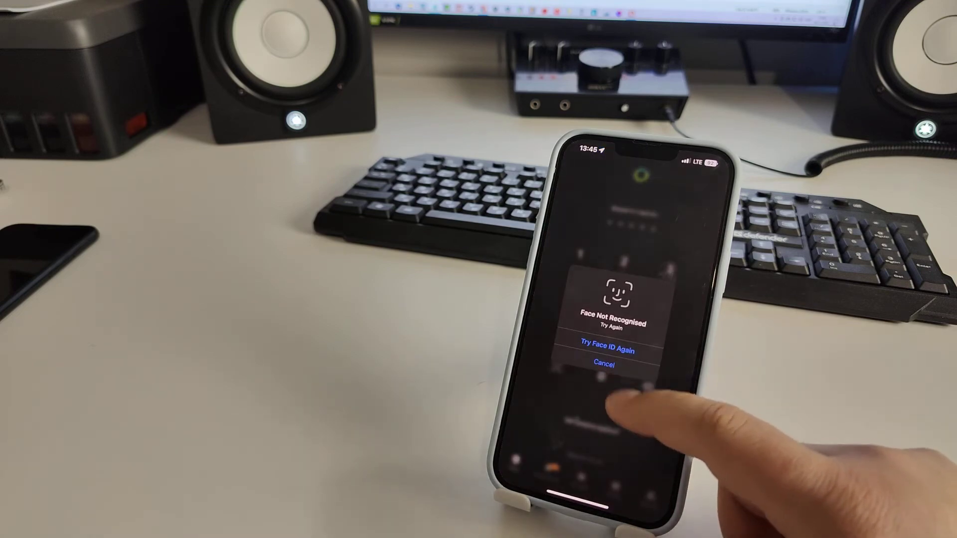
{"action": "left_click", "coordinate": [602, 365]}
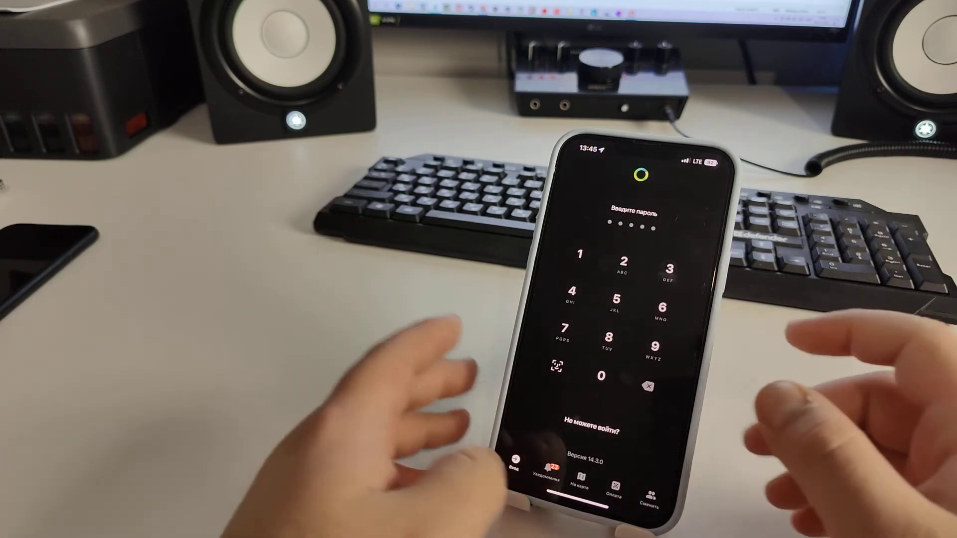